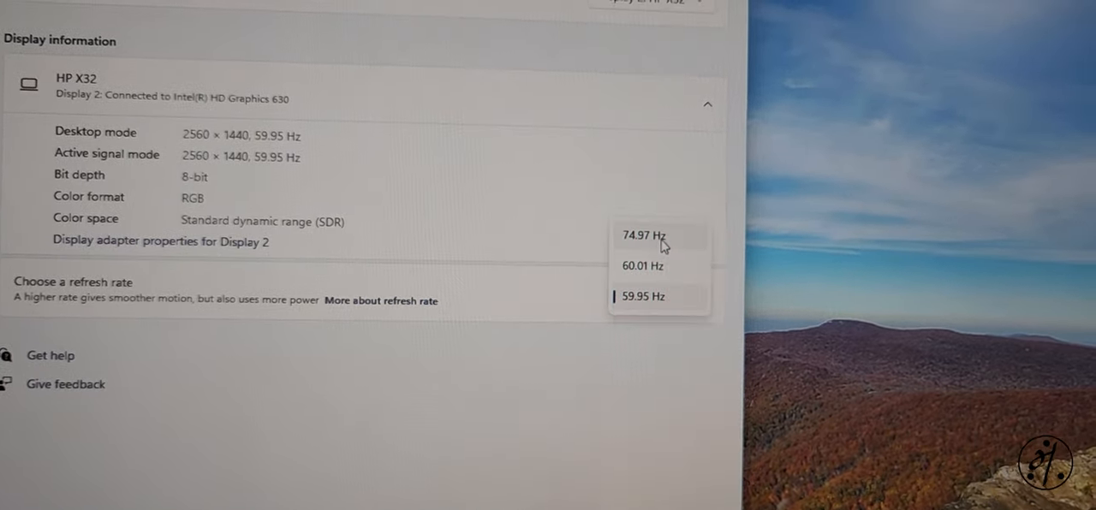
# Step: Choose 74.97 Hz for the HP X32 display, triggering the Keep these display settings? prompt
pyautogui.click(644, 236)
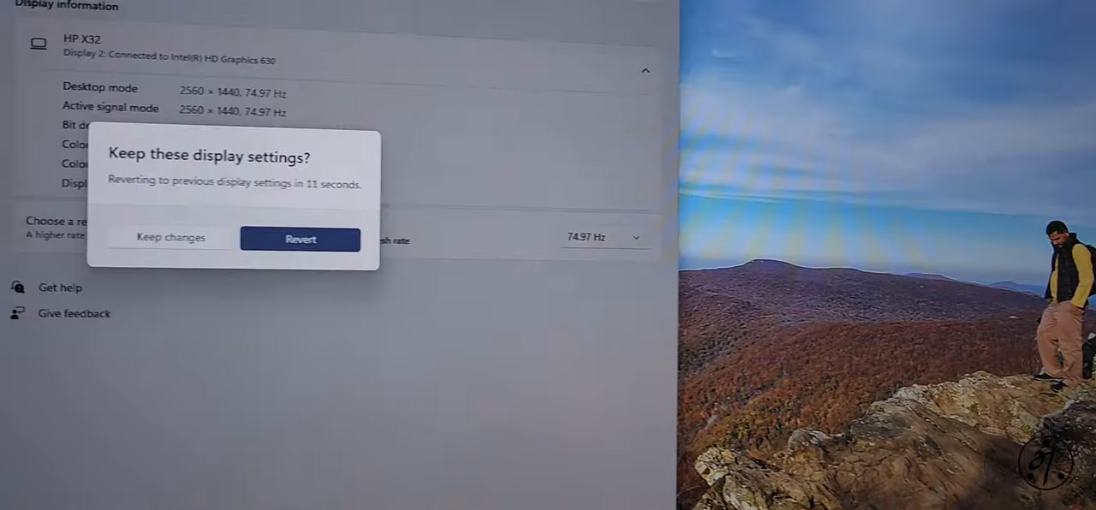